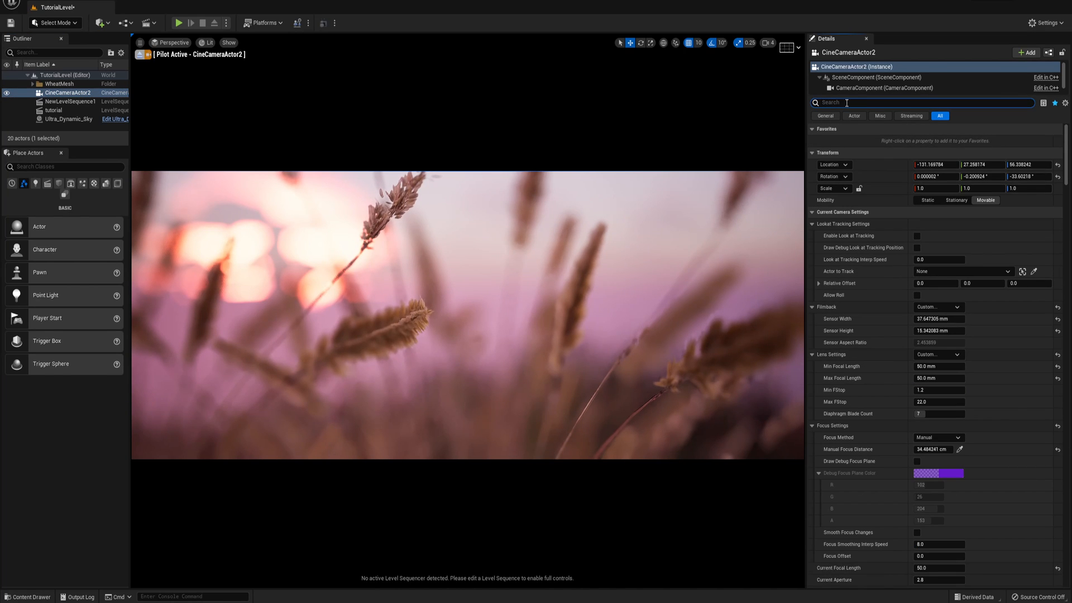
# Set CineCameraActor2's exposure Metering Mode to Manual via the Details 'exposure' search
pyautogui.write('exposure')
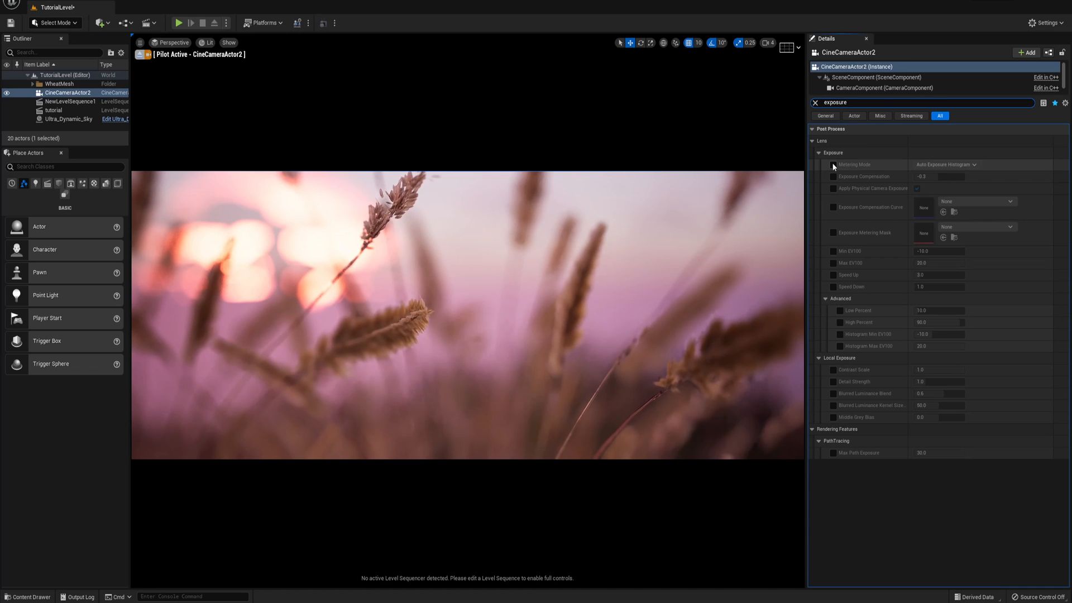
pyautogui.click(945, 164)
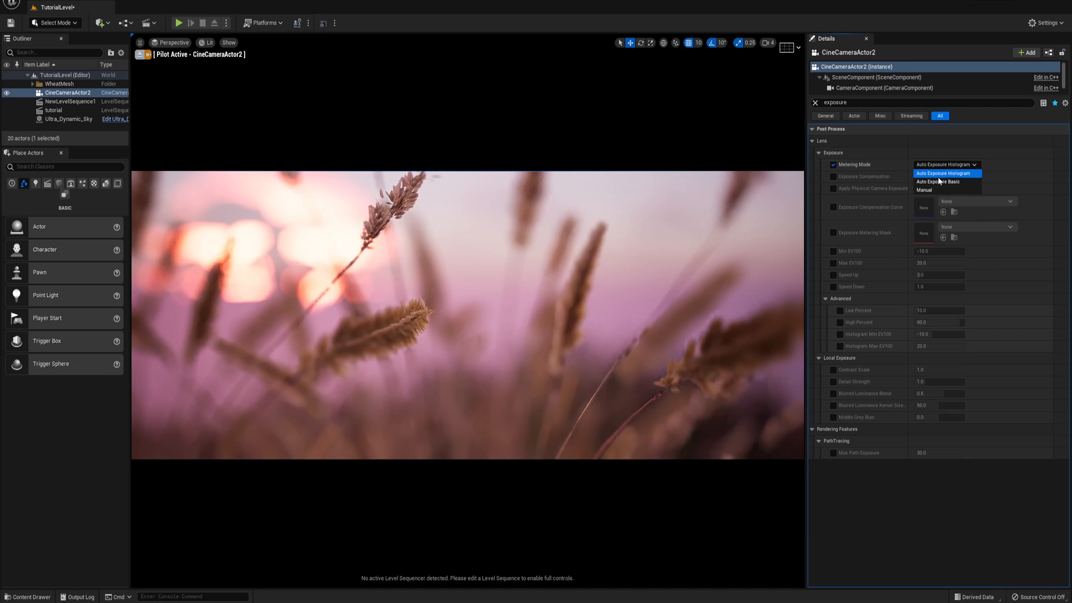
pyautogui.click(924, 190)
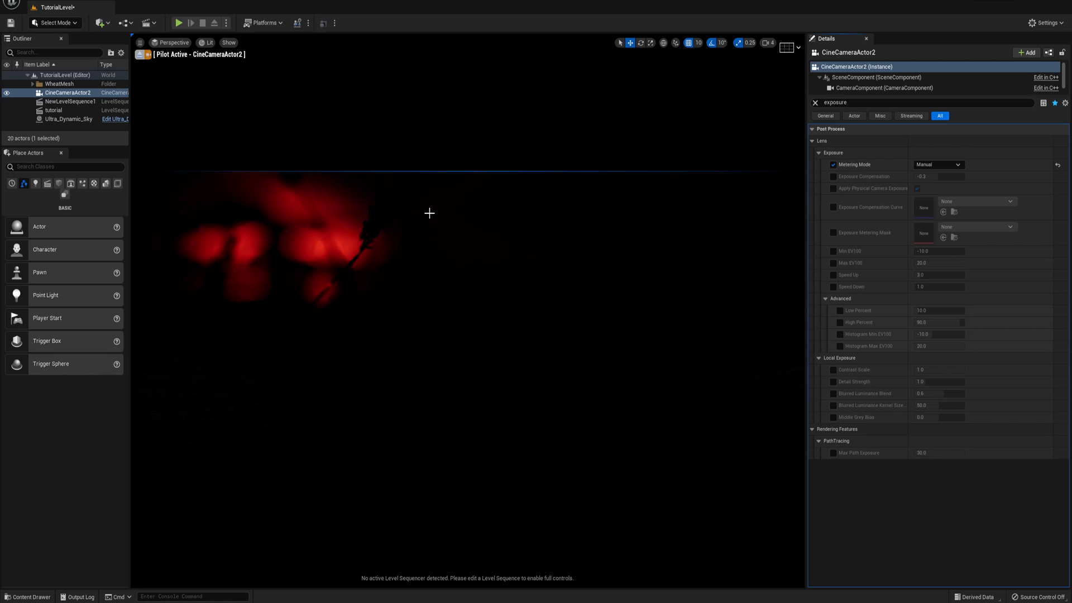
pyautogui.moveTo(607, 123)
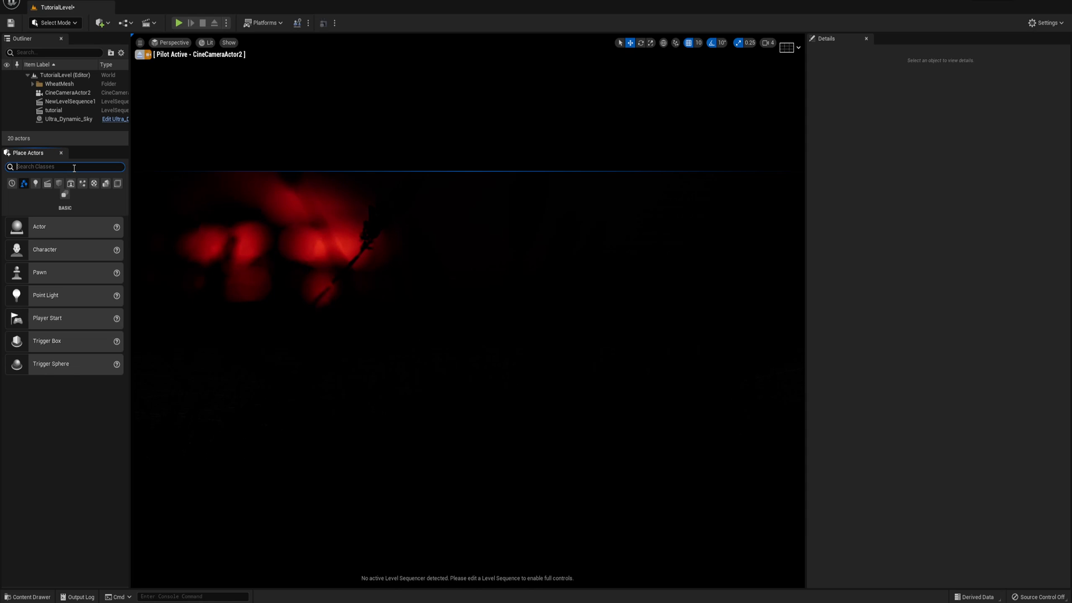
# Place a Post Process Volume and enable Infinite Extent (Unbound)
pyautogui.write('process')
pyautogui.write('u')
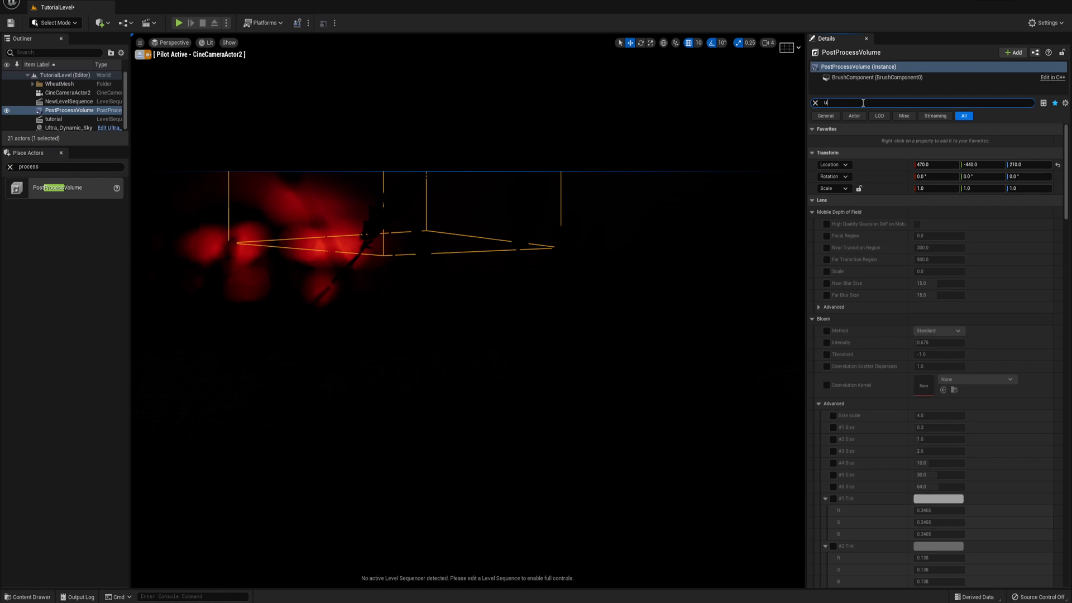
pyautogui.write('nbou')
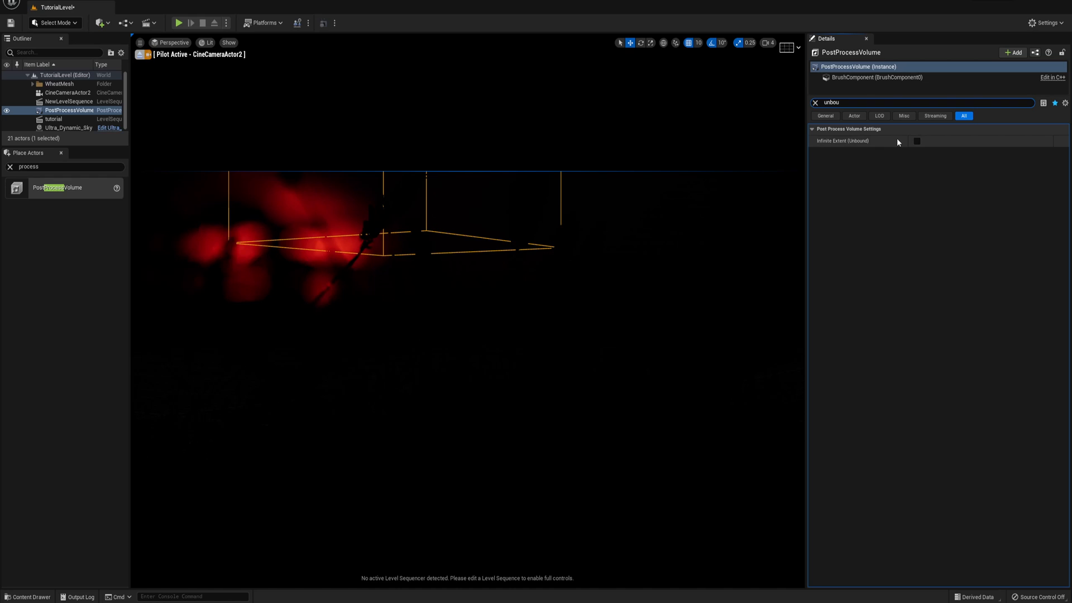
pyautogui.click(915, 141)
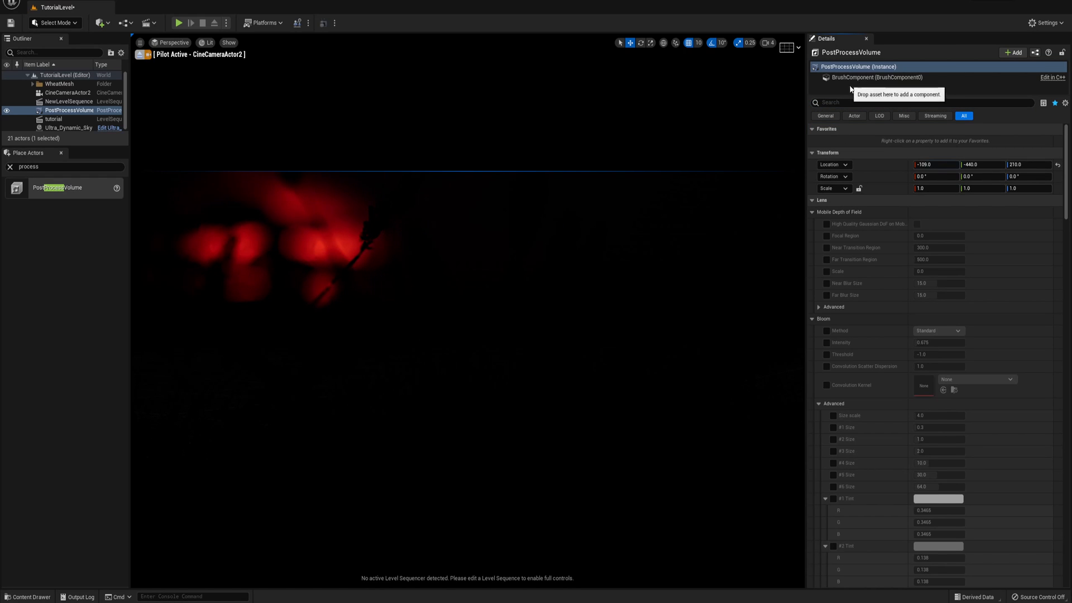
# Override the volume's exposure Metering Mode and set it to Manual
pyautogui.write('exposur')
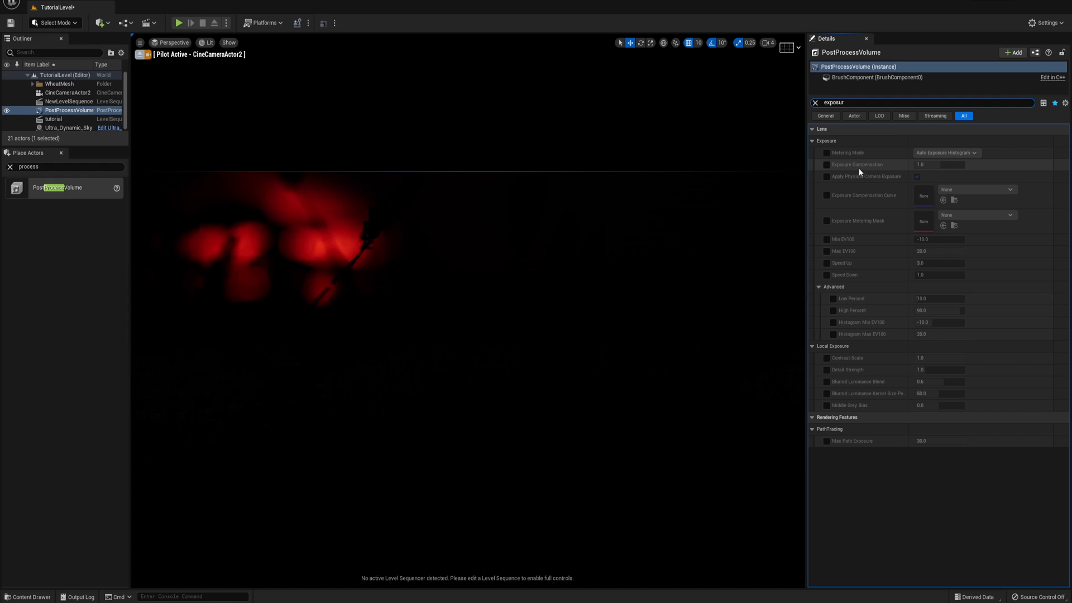
pyautogui.click(825, 153)
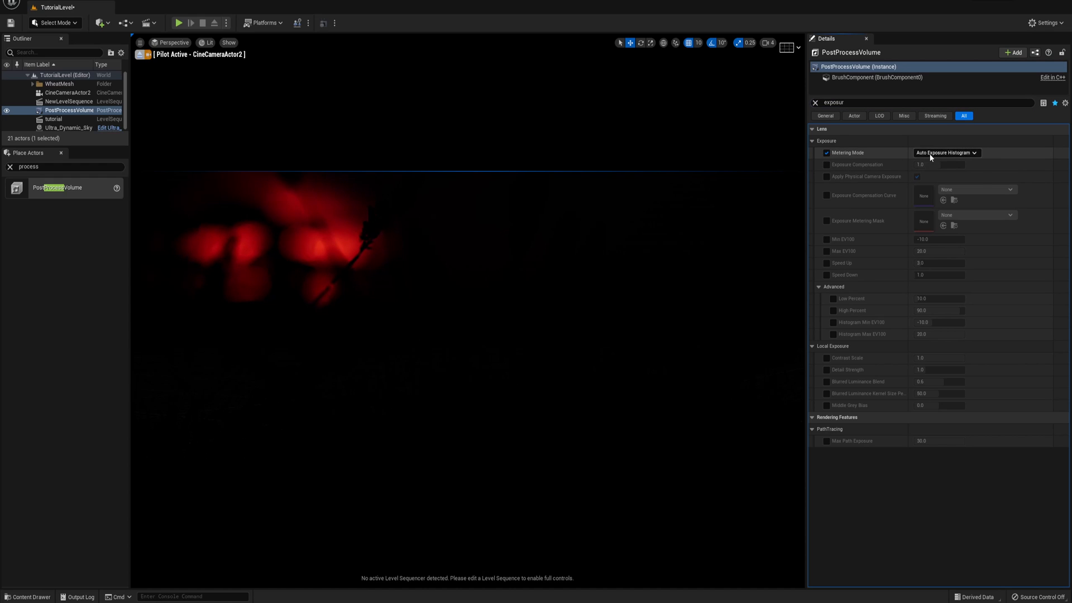
pyautogui.click(945, 153)
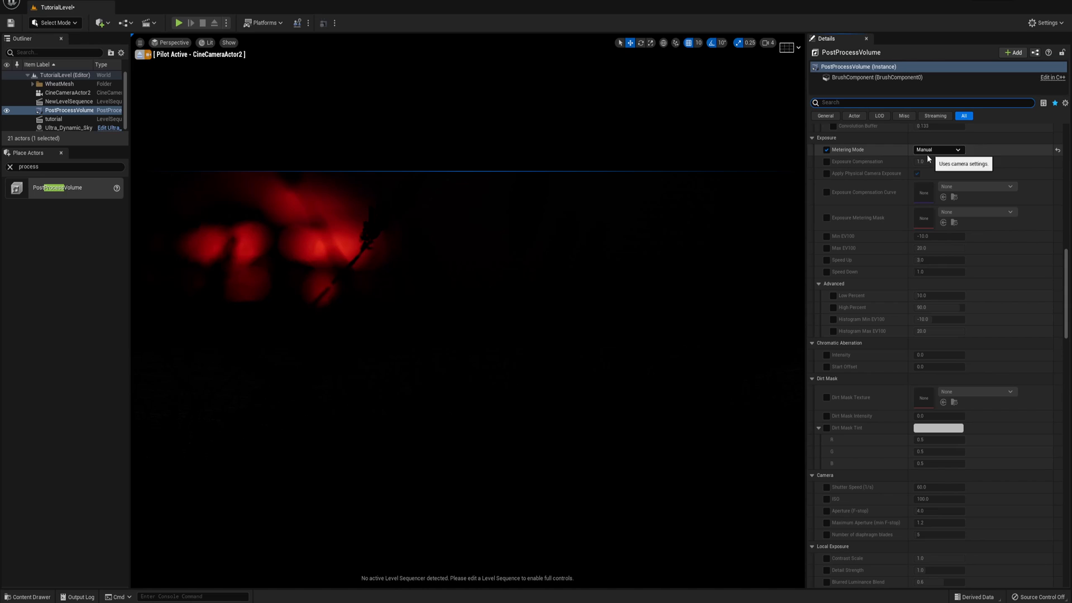
pyautogui.scroll(-3)
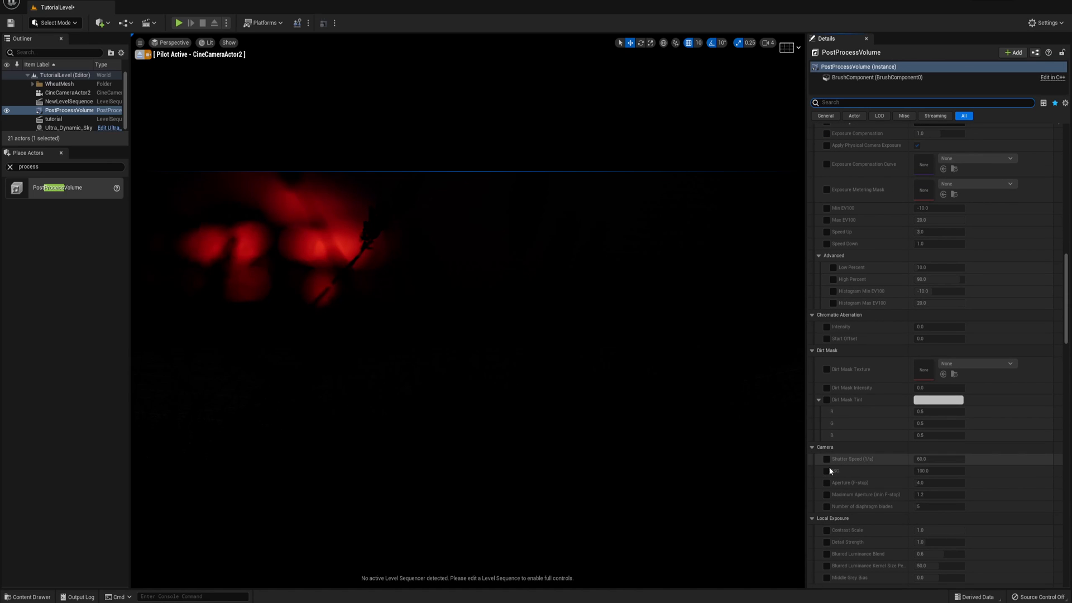
# Enable the volume's Shutter Speed and ISO, raise them, and add both to Favorites
pyautogui.click(826, 471)
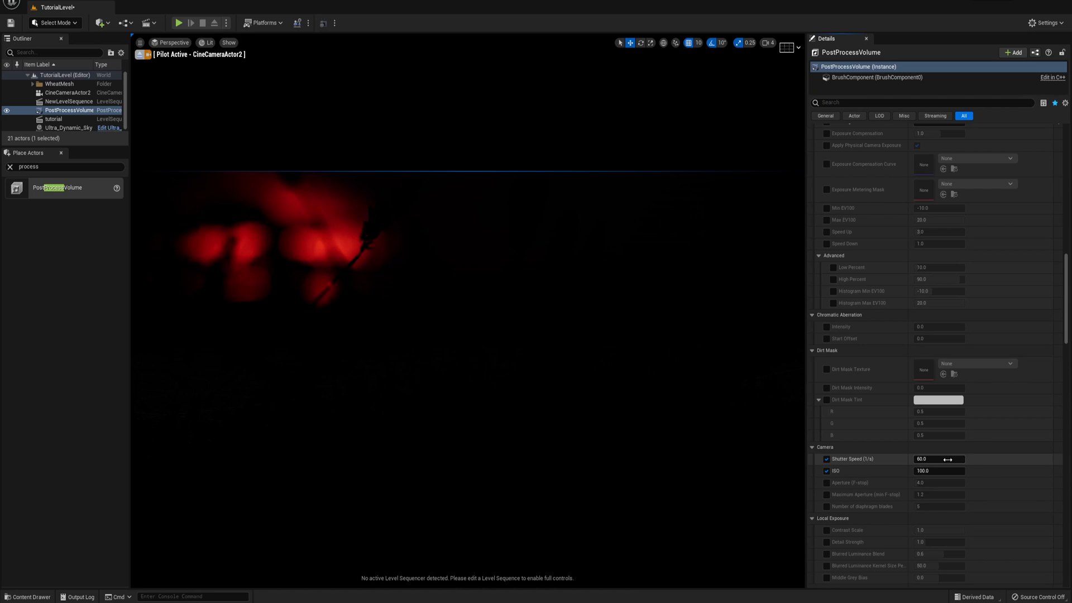
pyautogui.moveTo(938, 457); pyautogui.dragTo(956, 458)
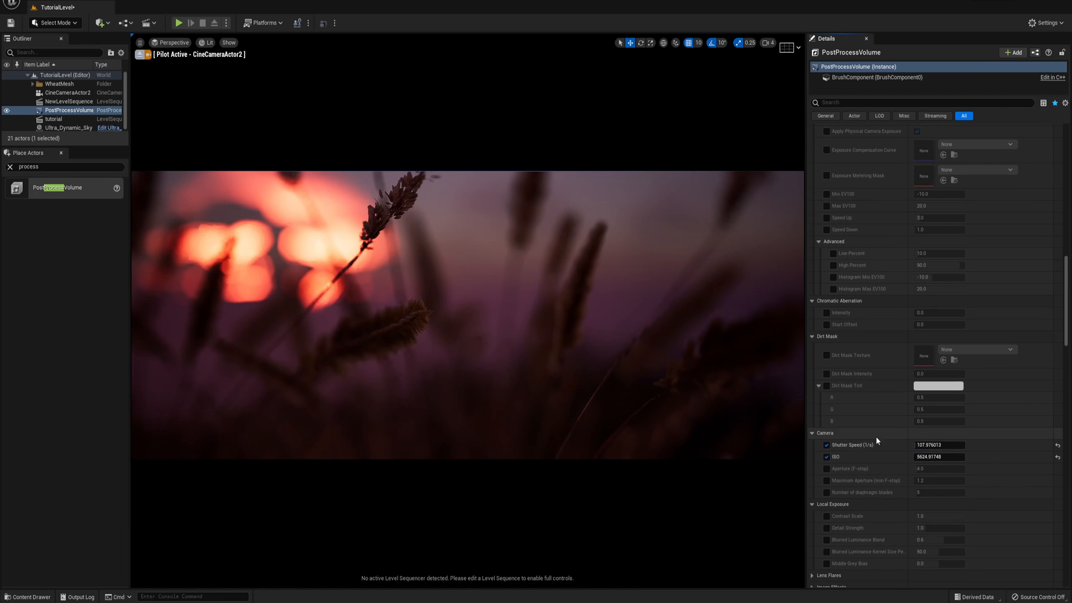
pyautogui.moveTo(874, 446)
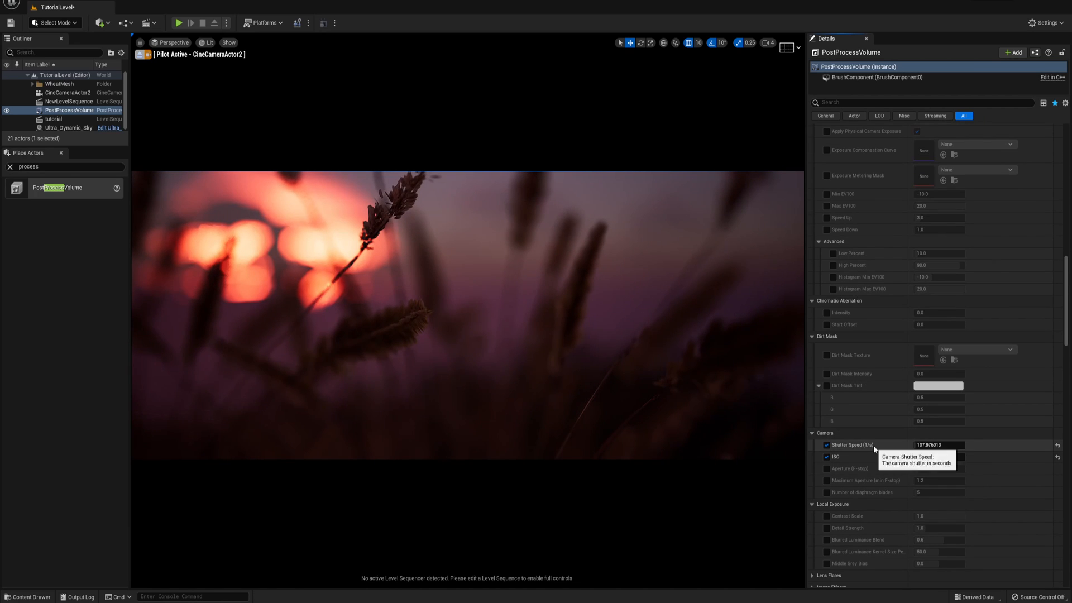
pyautogui.rightClick(852, 444)
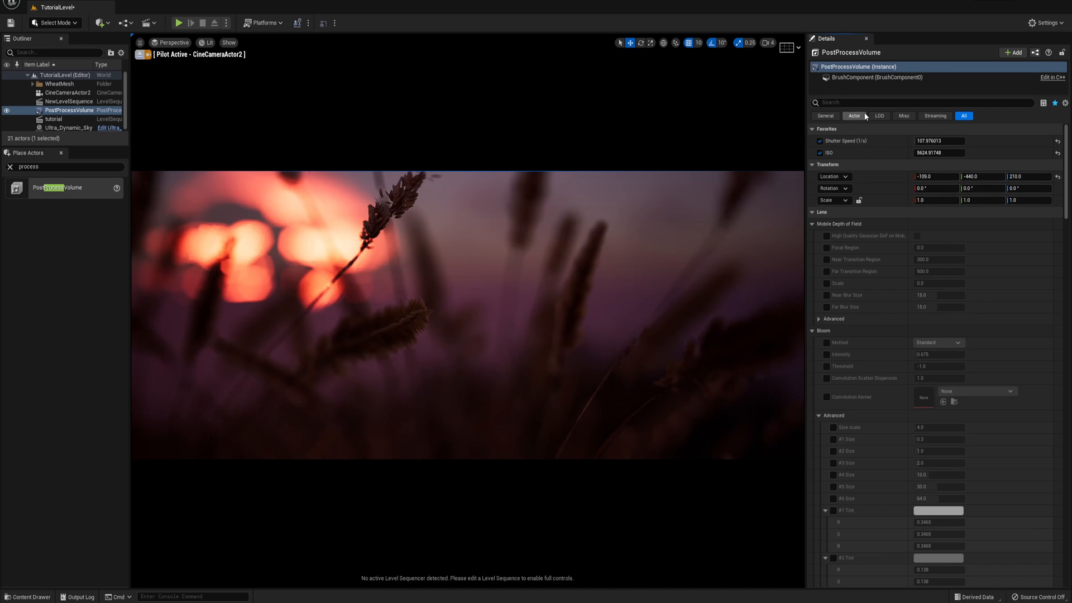
# Set the camera's Current Aperture to 1.754075, then return to the PostProcessVolume for shutter 65, ISO ~921
pyautogui.click(68, 93)
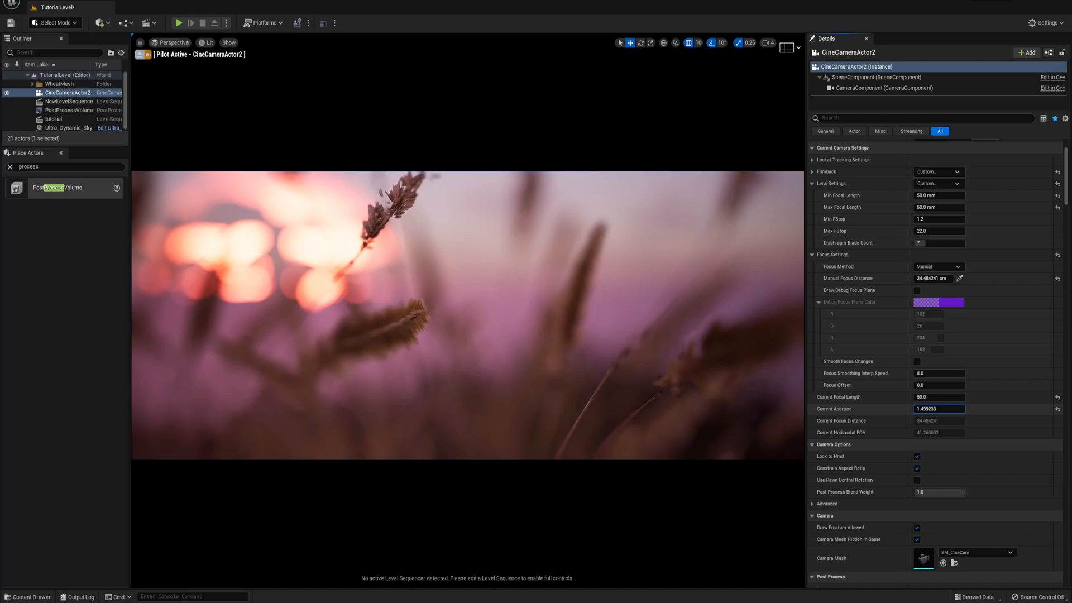
pyautogui.write('1.754075')
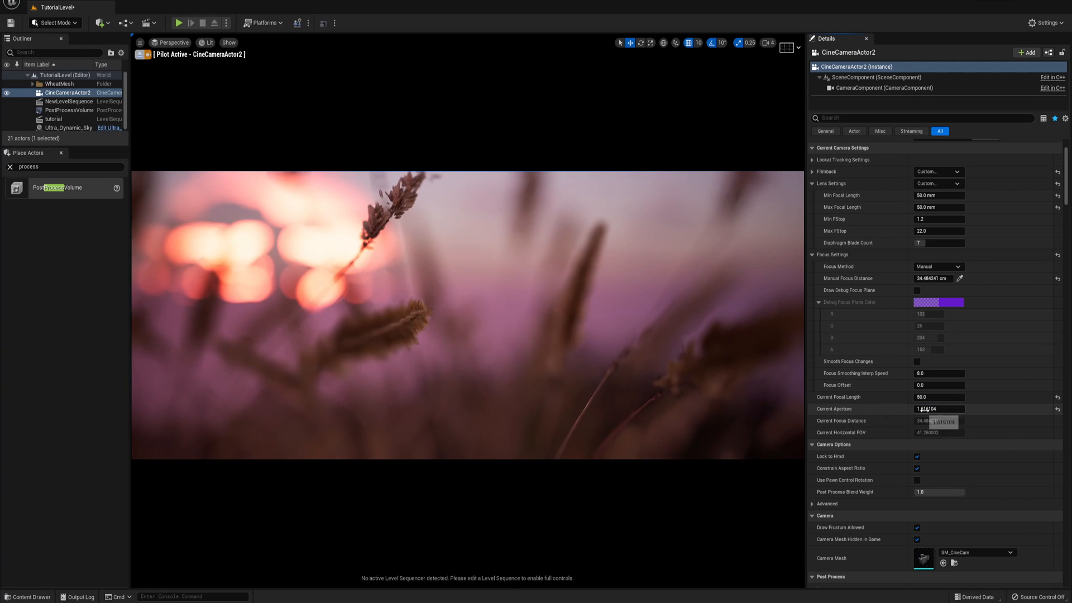
pyautogui.click(69, 111)
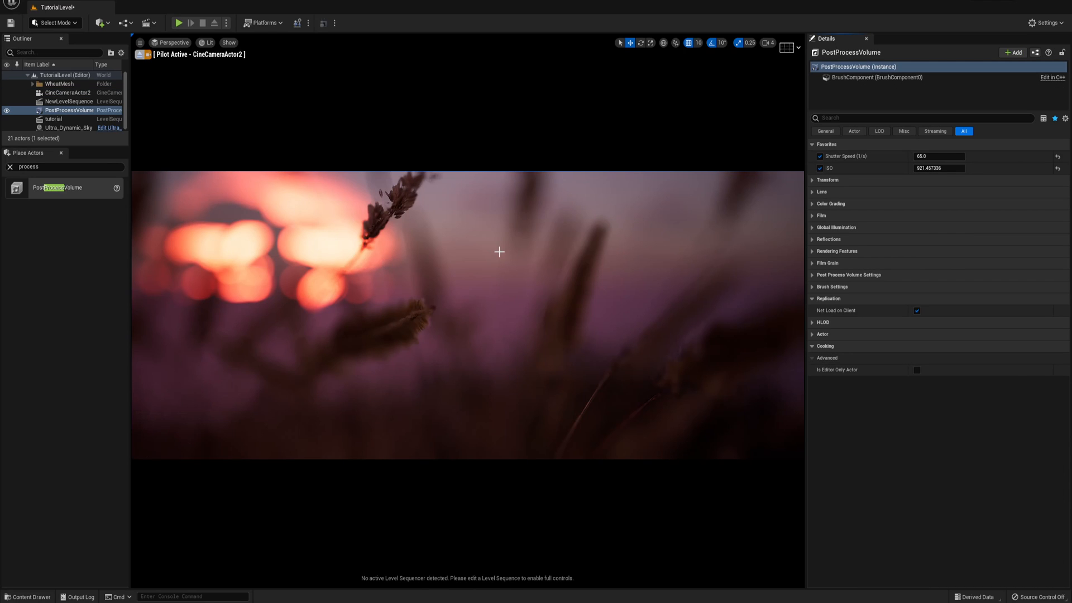
# Set the camera's Current Aperture to 1.2 and drag the volume's ISO up to about 1026
pyautogui.click(68, 92)
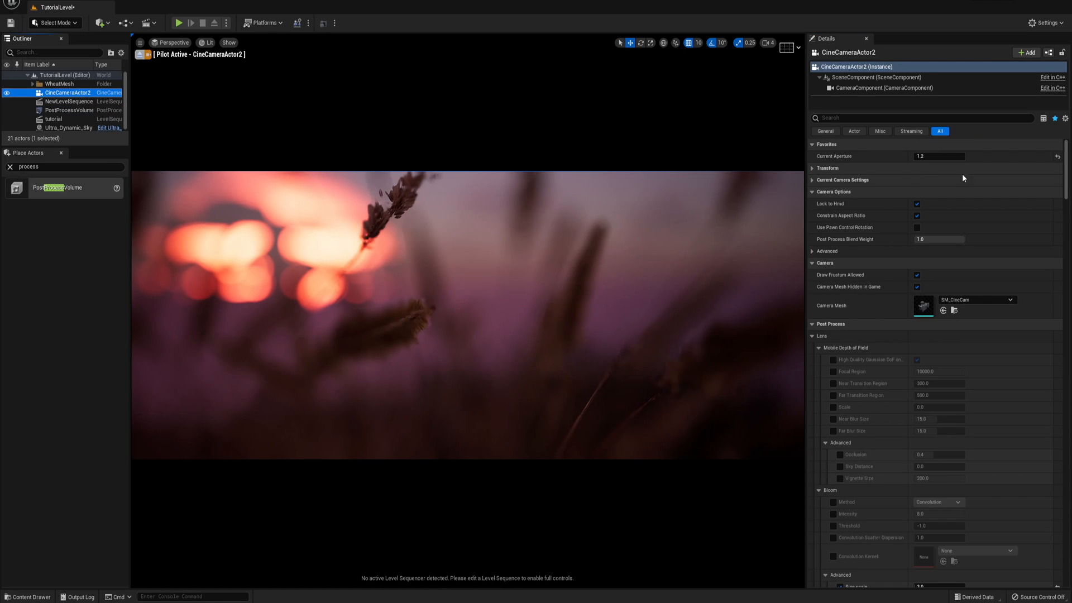
pyautogui.click(939, 156)
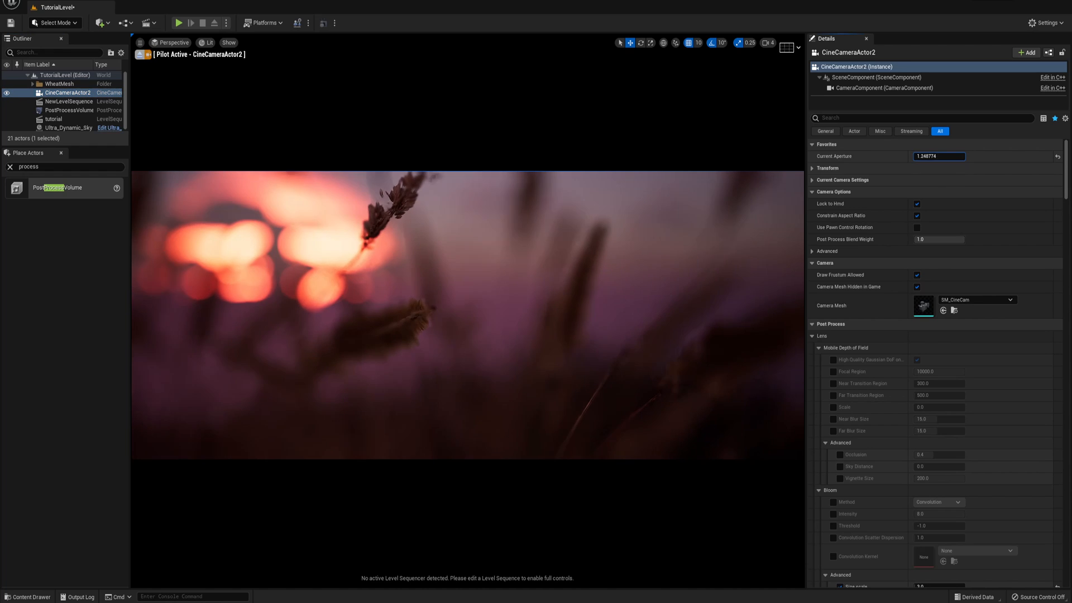
pyautogui.write('1.2')
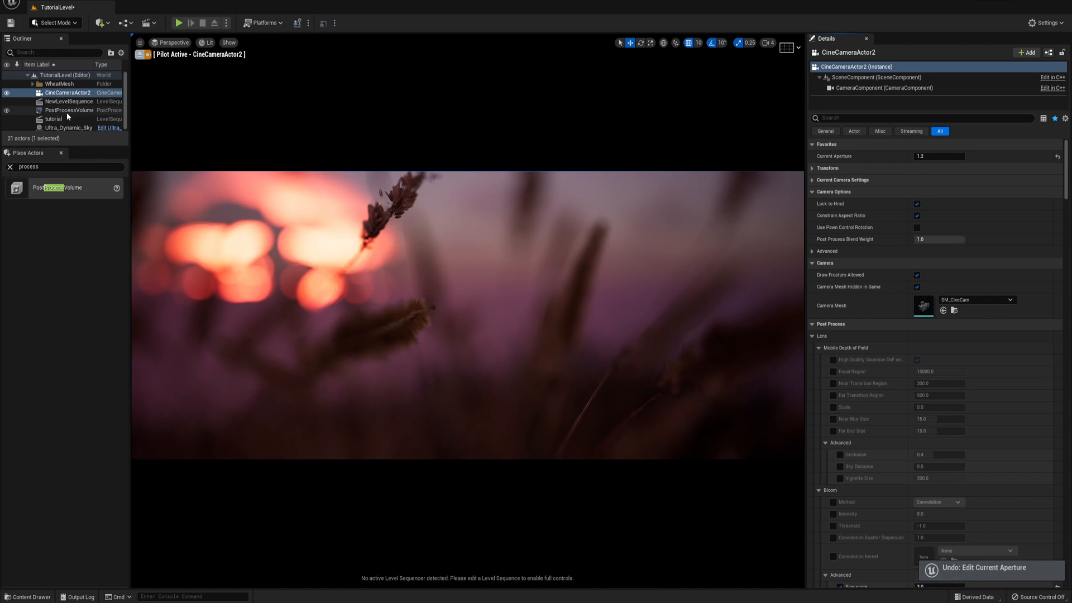
pyautogui.click(69, 110)
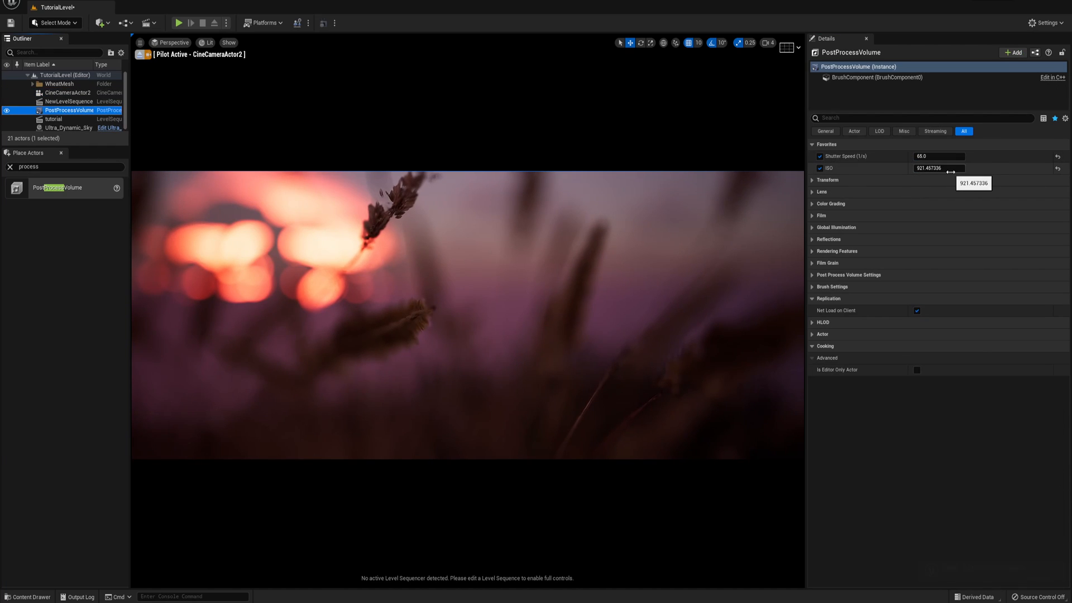
pyautogui.moveTo(930, 169); pyautogui.dragTo(947, 168)
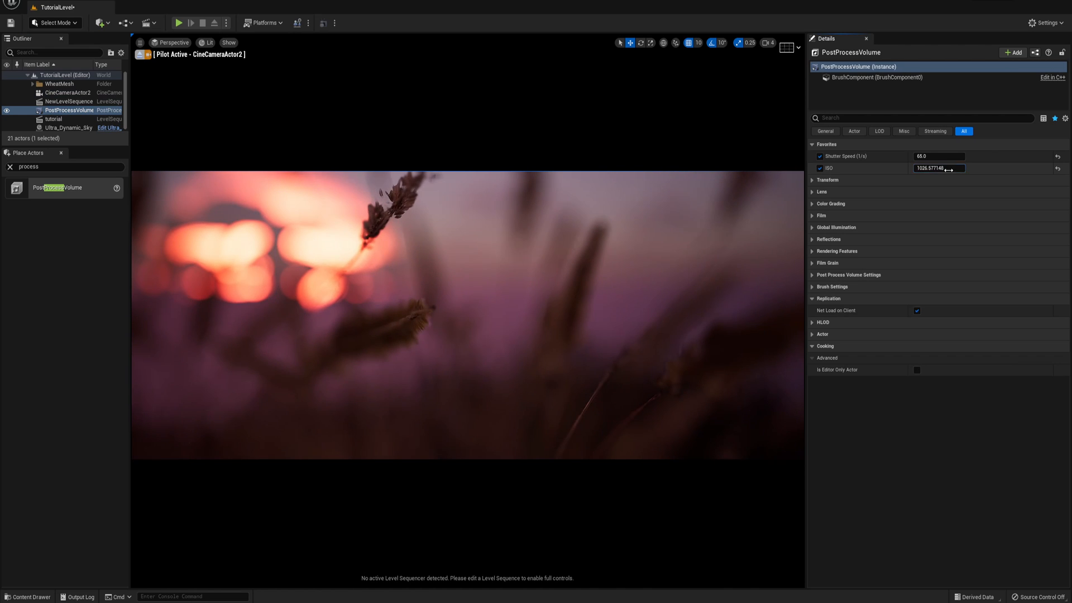